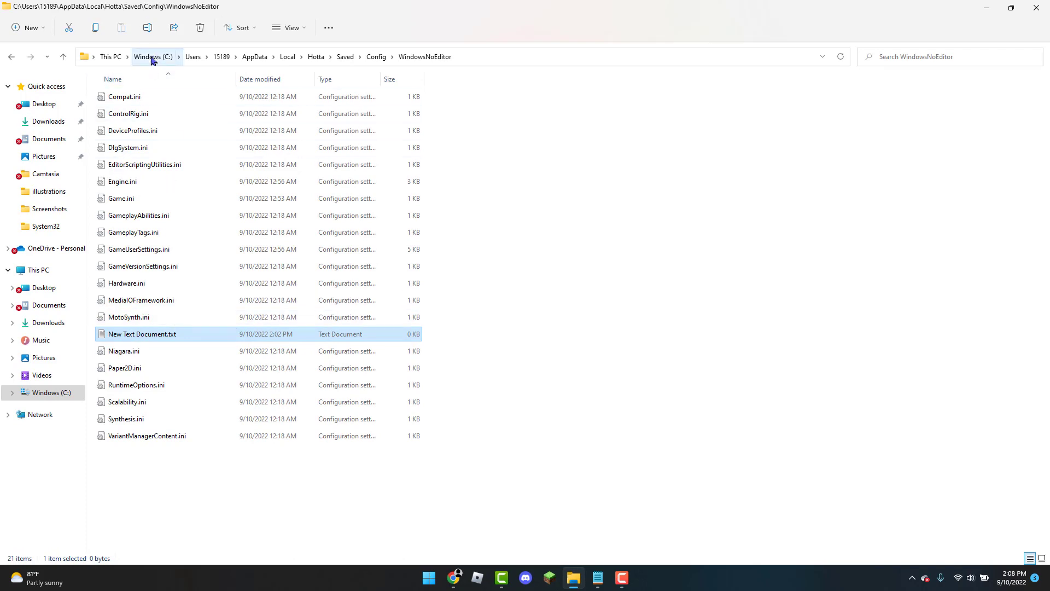
pyautogui.moveTo(194, 57)
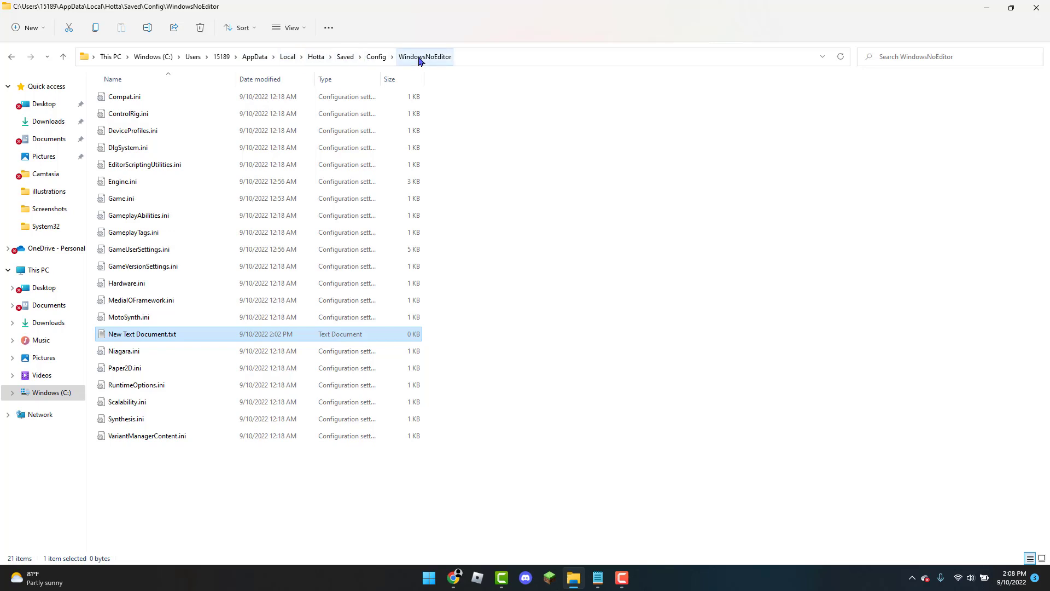
pyautogui.moveTo(420, 166)
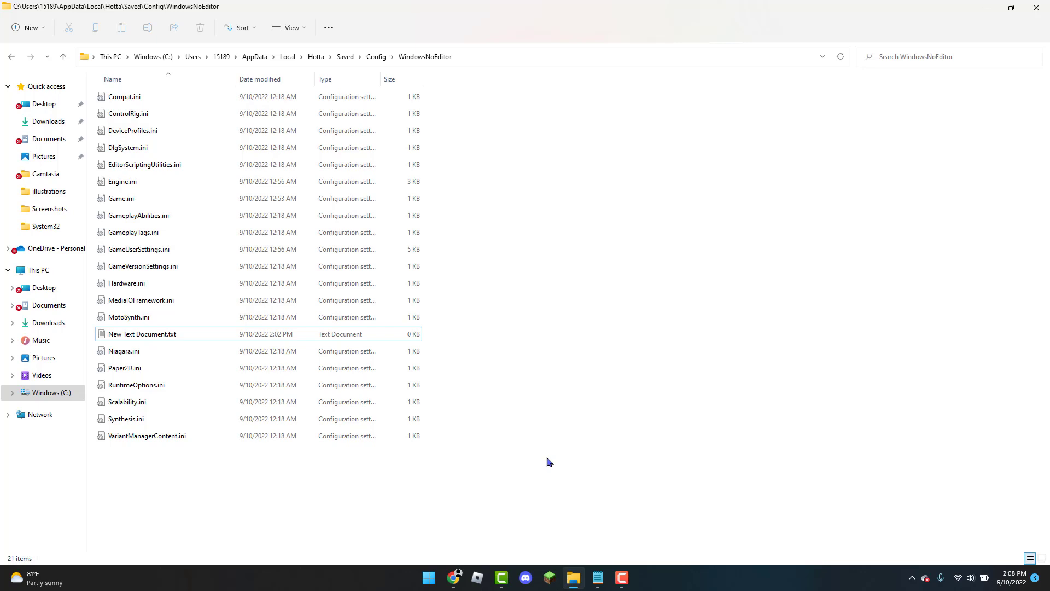
# Fill New Text Document.txt with [D3DRHIPreference] and bPreferD3D12InGame=False, then close it to prompt saving
pyautogui.click(142, 333)
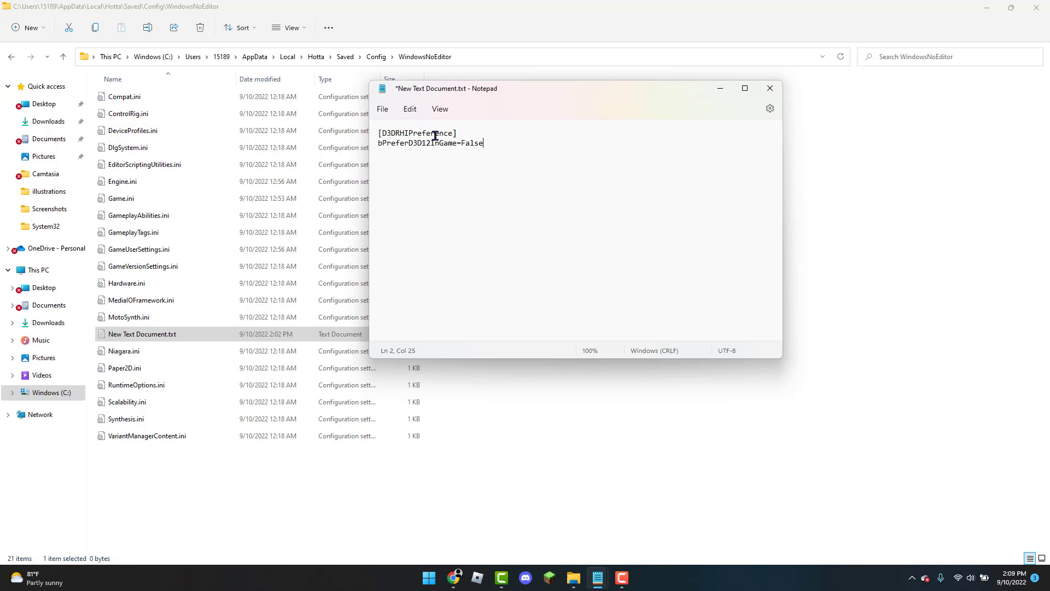
pyautogui.click(769, 87)
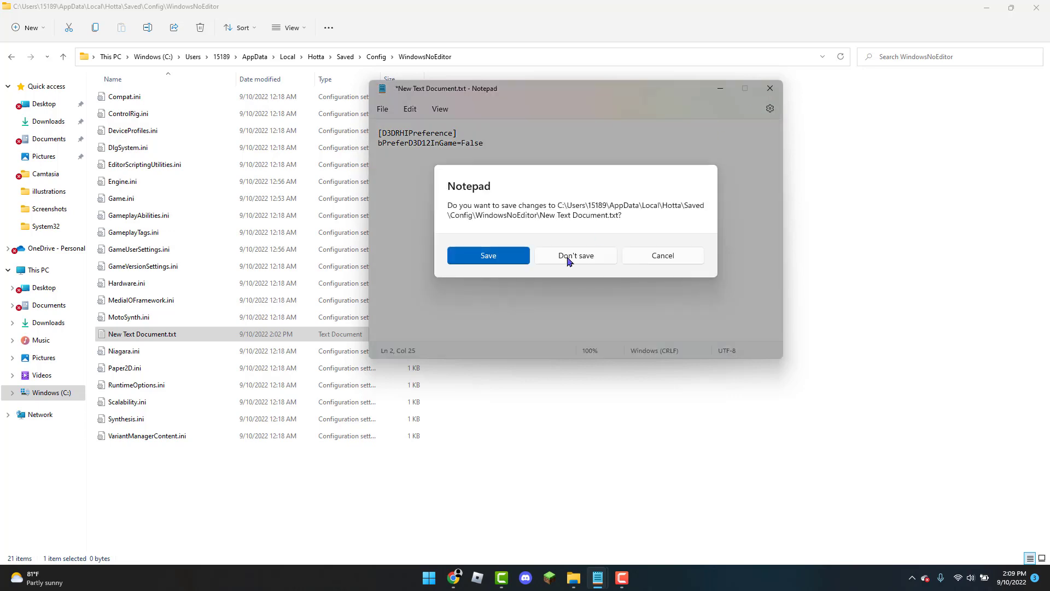
pyautogui.click(576, 255)
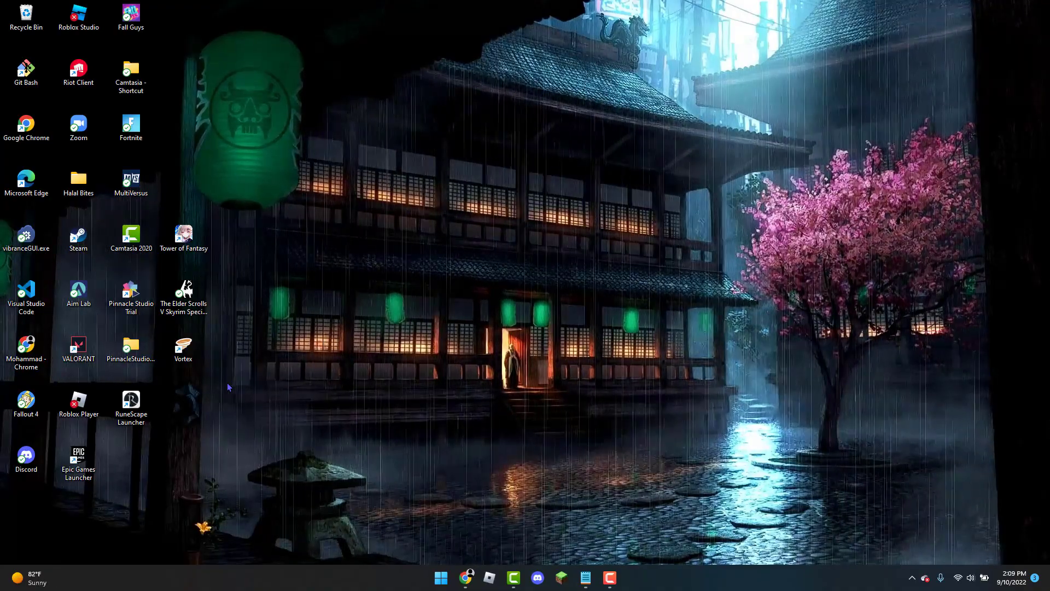
# Bring up the context menu for the Tower of Fantasy desktop shortcut
pyautogui.rightClick(183, 238)
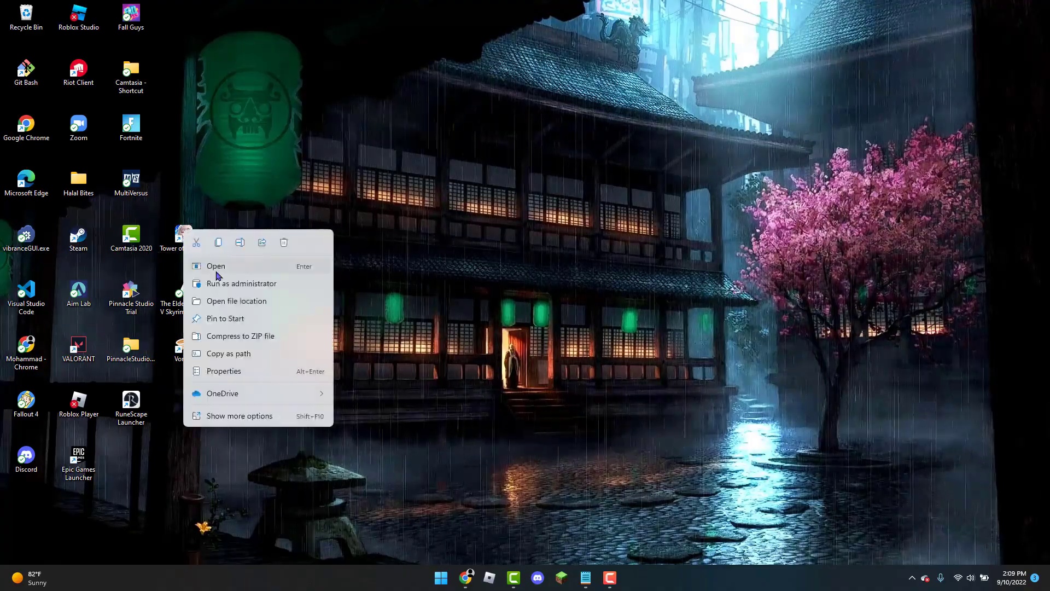